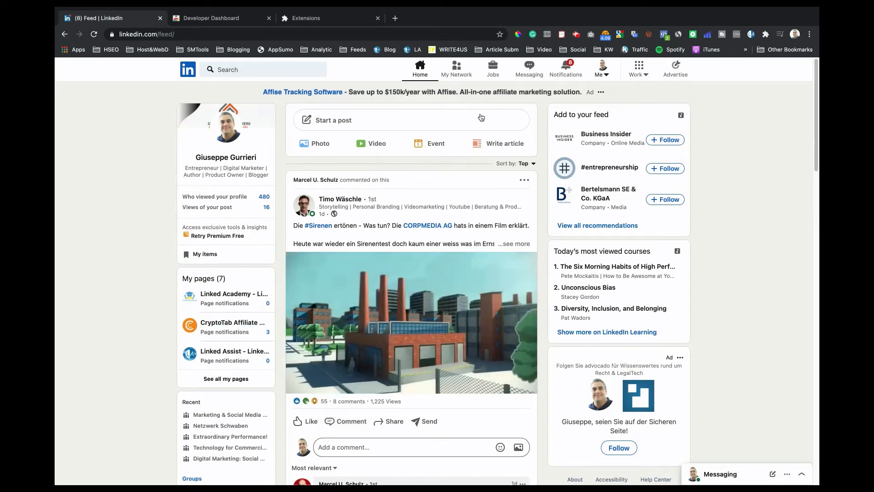
{"action": "mouse_move", "coordinate": [234, 294]}
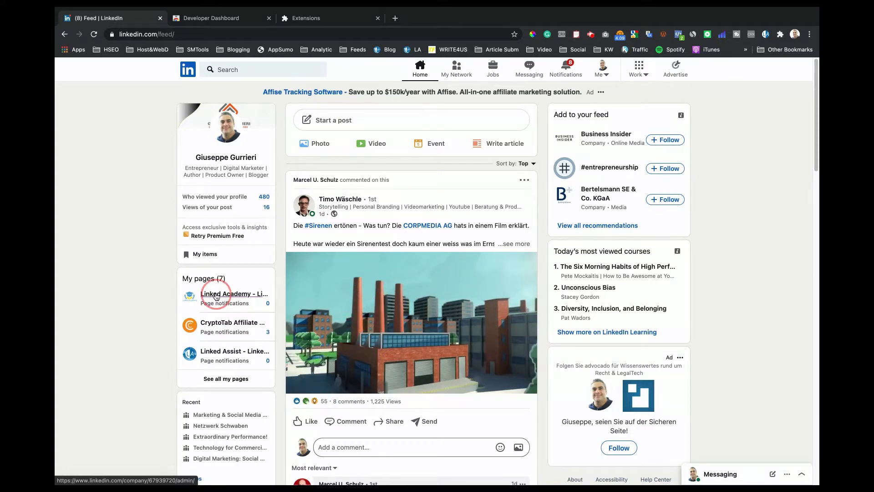
Open the Linked Academy company page from My pages in super admin view.
{"action": "left_click", "coordinate": [234, 293]}
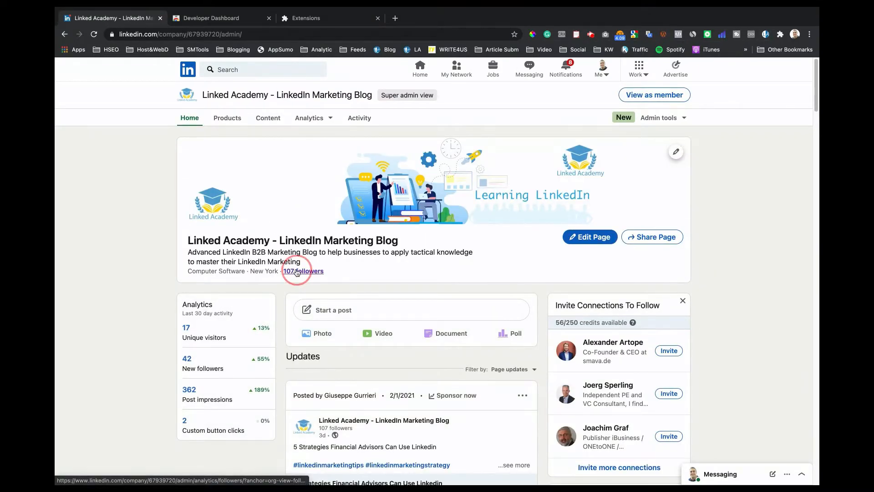
Show the 107 followers list and choose Auto-Message Page Members with 3 users, 30-second interval.
{"action": "left_click", "coordinate": [303, 271]}
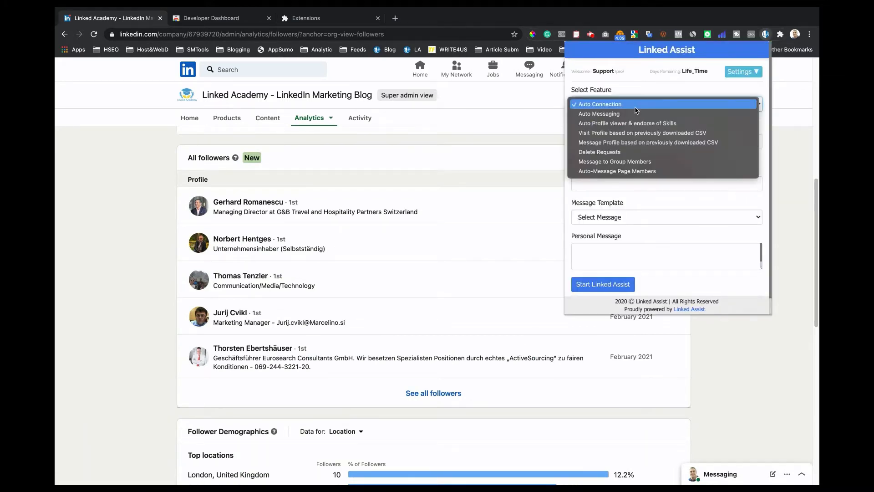
{"action": "left_click", "coordinate": [617, 171]}
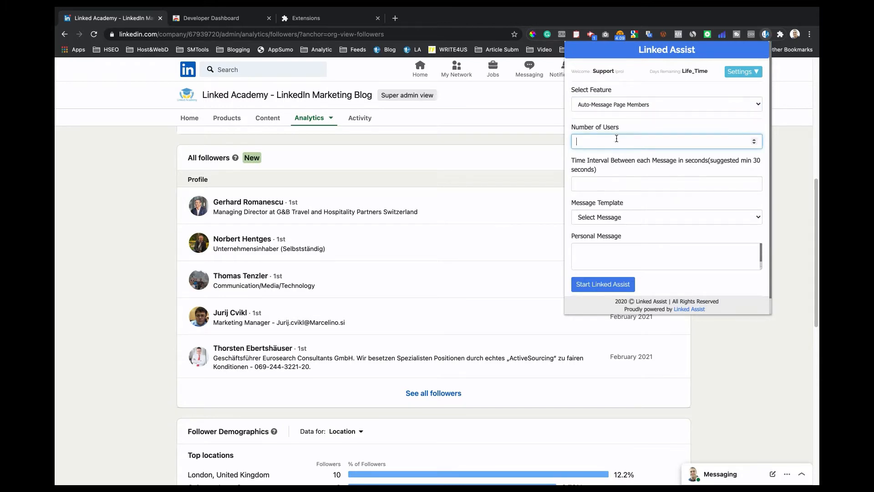
{"action": "type", "text": "3"}
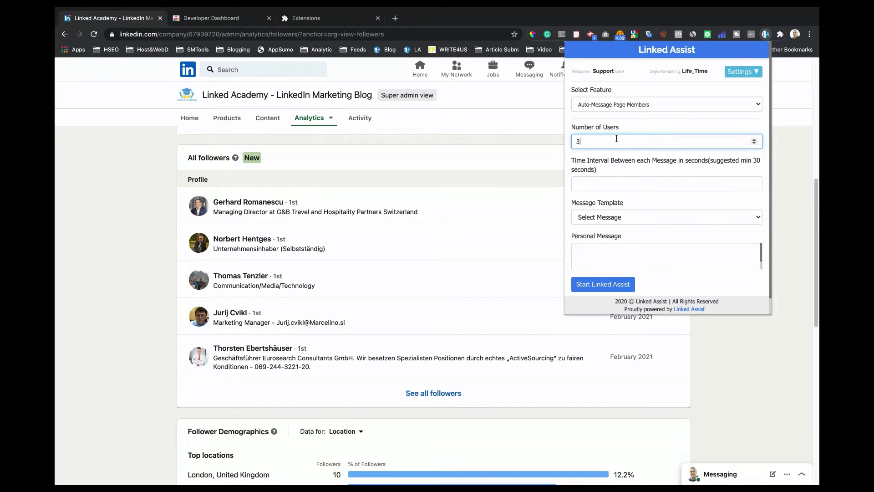
{"action": "mouse_move", "coordinate": [615, 203]}
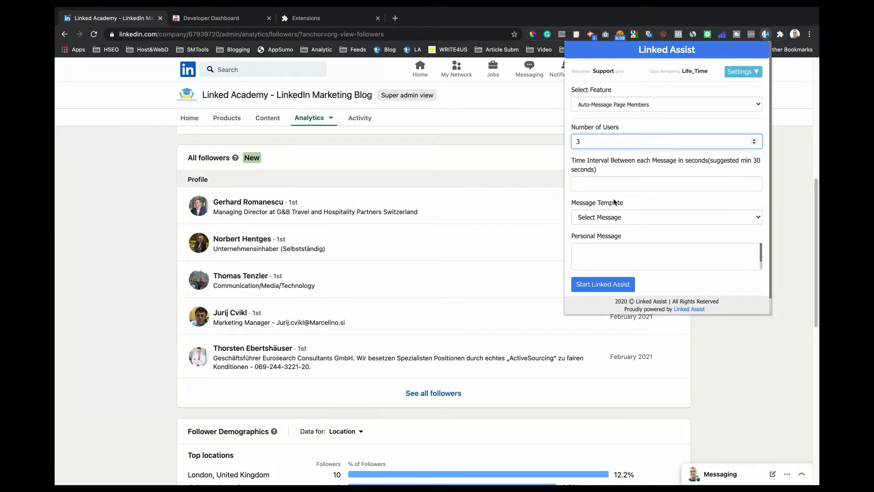
{"action": "type", "text": "30"}
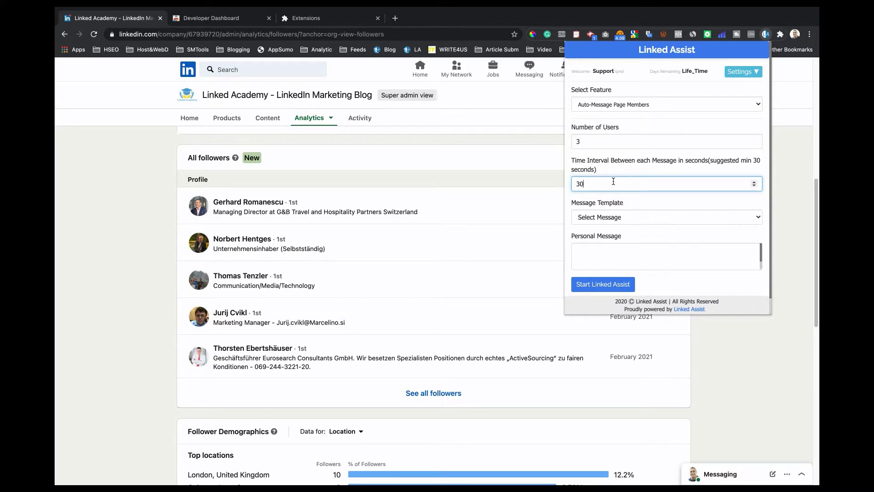
Select message template '6. Invitation to Check Linked Assist' and review the filled personal message.
{"action": "left_click", "coordinate": [666, 217]}
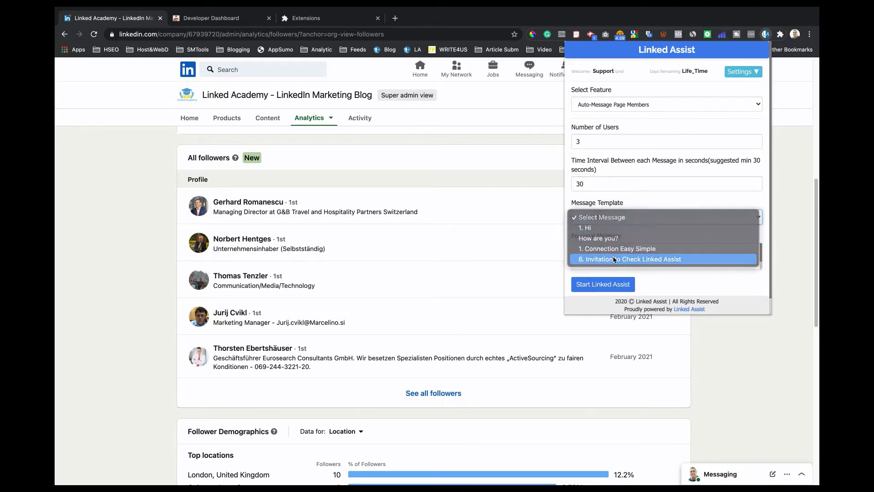
{"action": "left_click", "coordinate": [630, 258]}
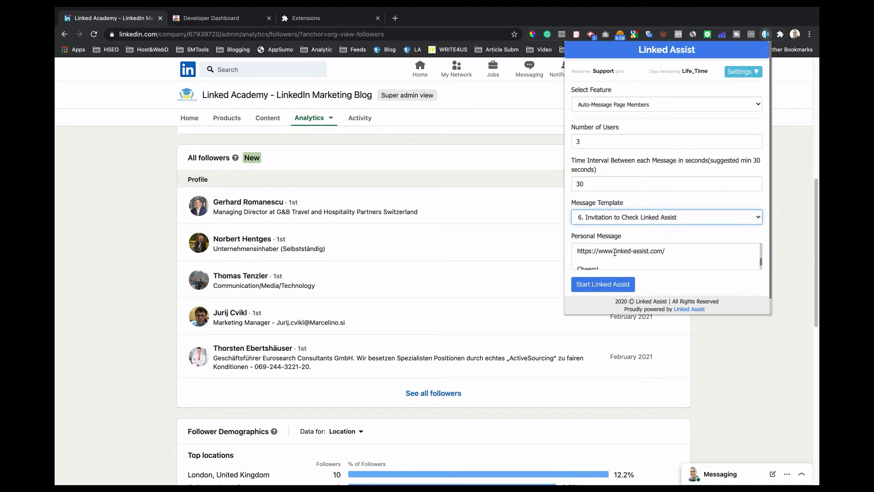
{"action": "scroll", "scroll_direction": "down", "scroll_amount": 3}
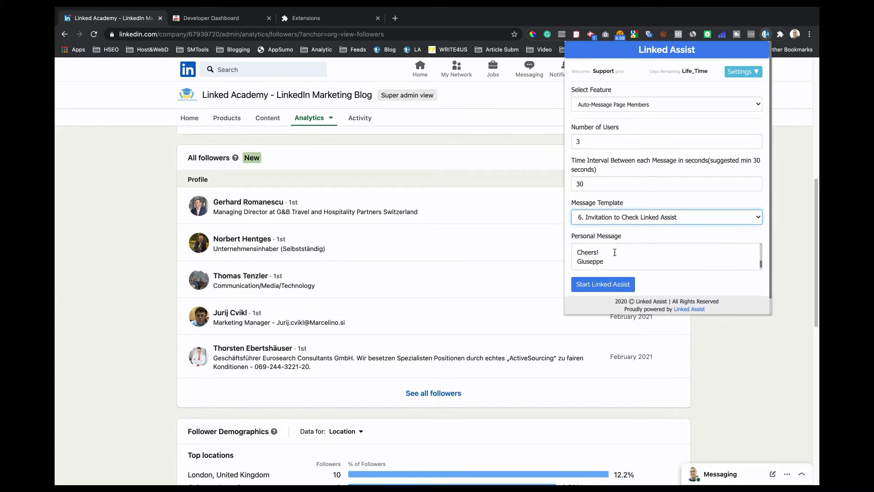
{"action": "left_click", "coordinate": [190, 118]}
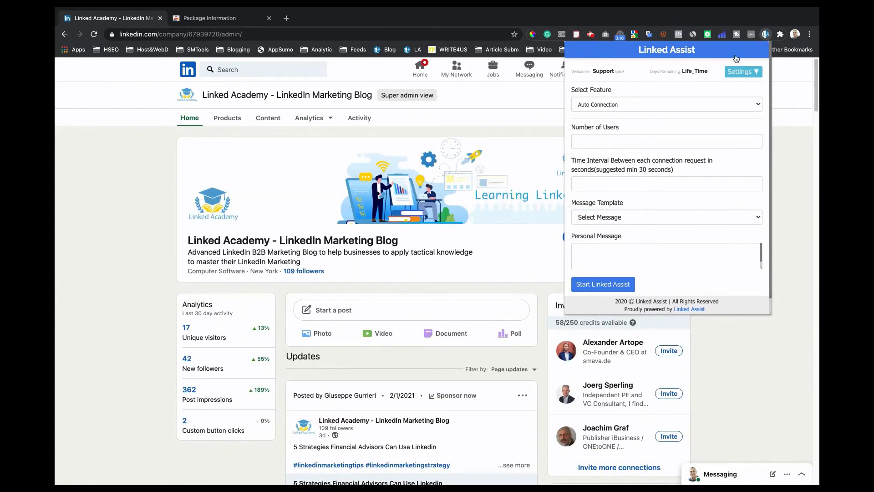
In Settings > Add / Edit Messages Template, add a template named 'Name 1' with message 'Mes'.
{"action": "left_click", "coordinate": [742, 71]}
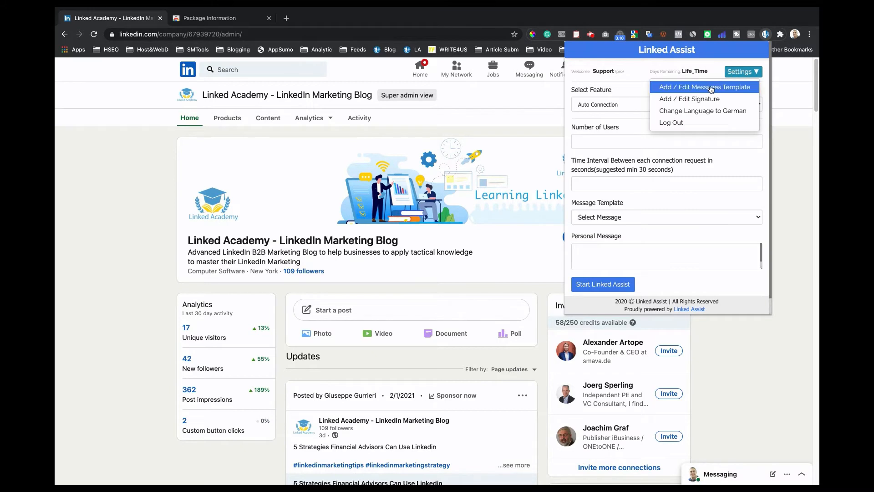
{"action": "left_click", "coordinate": [704, 87]}
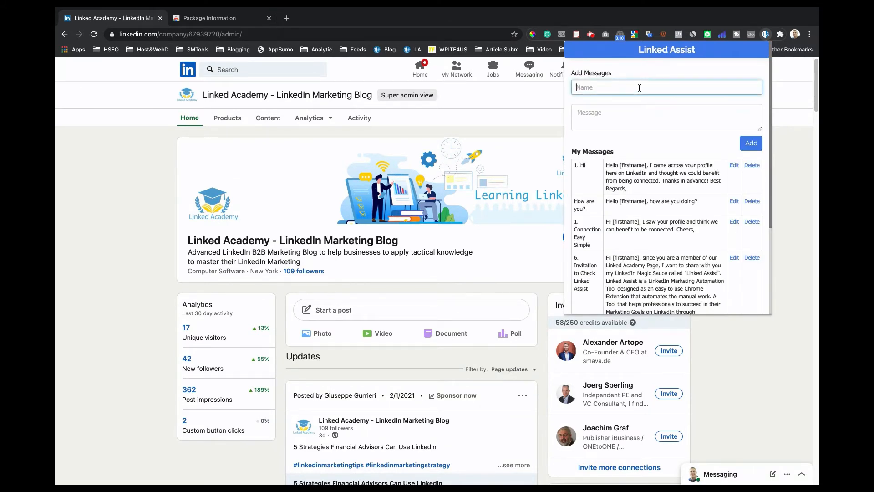
{"action": "type", "text": "N"}
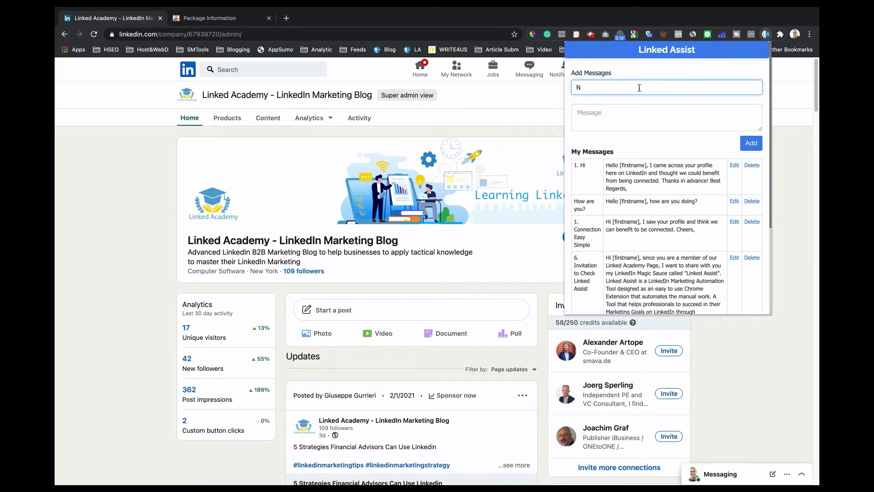
{"action": "type", "text": "ame 1"}
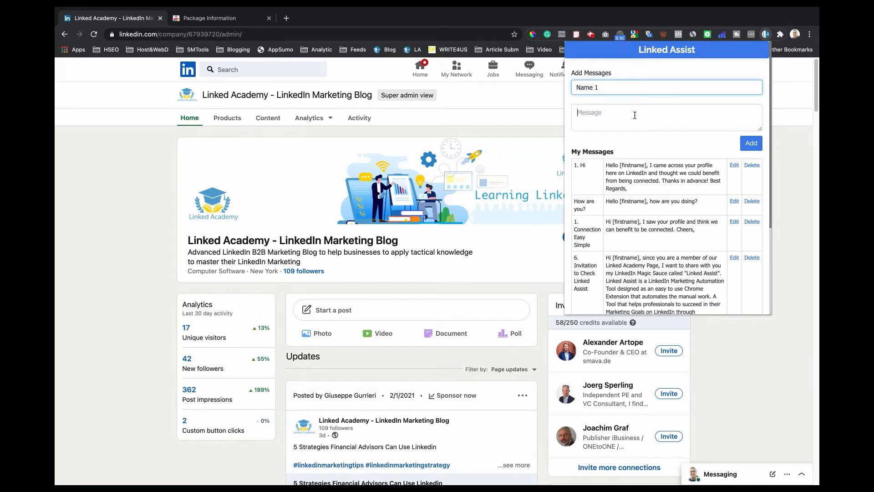
{"action": "type", "text": "Message"}
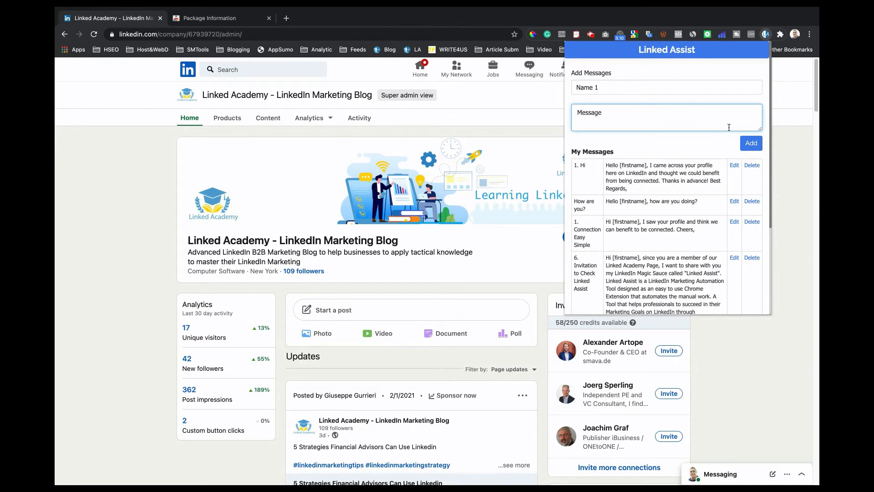
{"action": "left_click", "coordinate": [751, 143]}
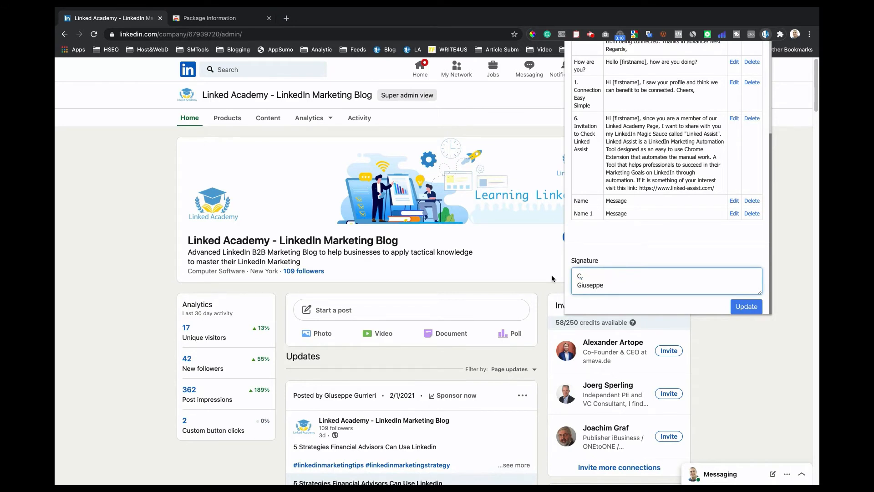
Update the signature to 'Cheers, Giuseppe' and save it.
{"action": "type", "text": "heers"}
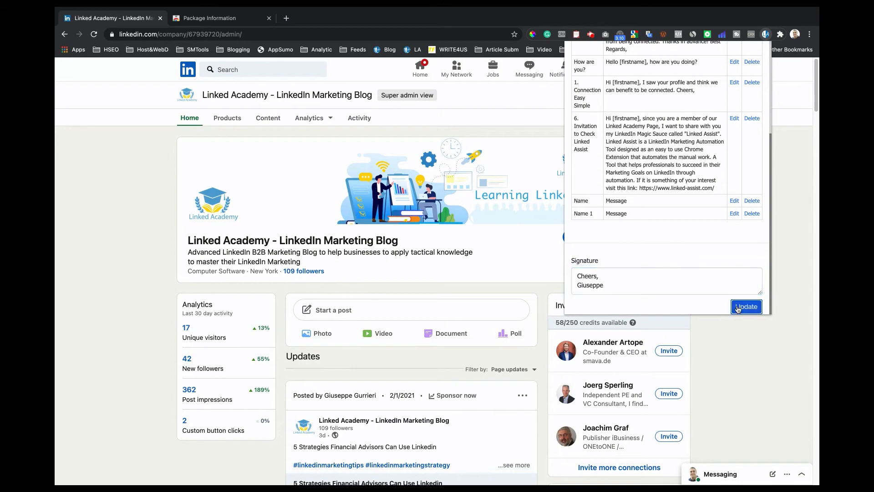
{"action": "left_click", "coordinate": [746, 307]}
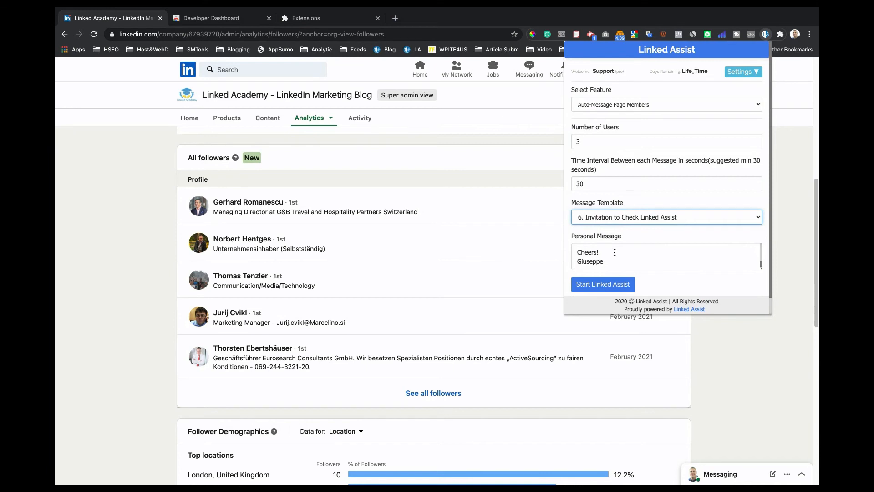
{"action": "mouse_move", "coordinate": [603, 284]}
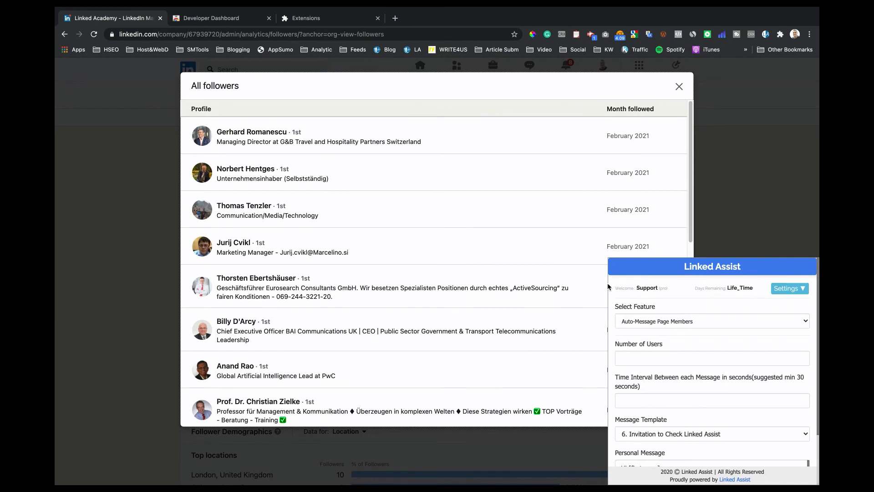
Start Linked Assist so it opens All followers and begins messaging the members.
{"action": "scroll", "scroll_direction": "down", "scroll_amount": 3}
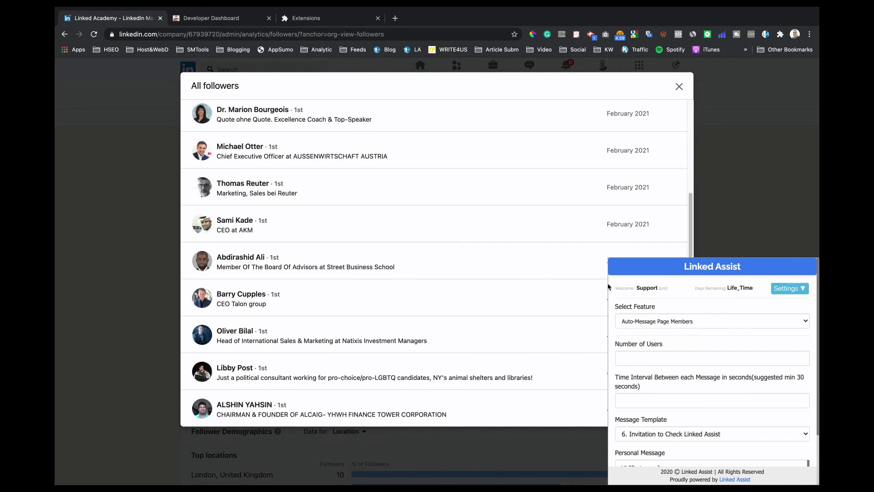
{"action": "left_click", "coordinate": [678, 86]}
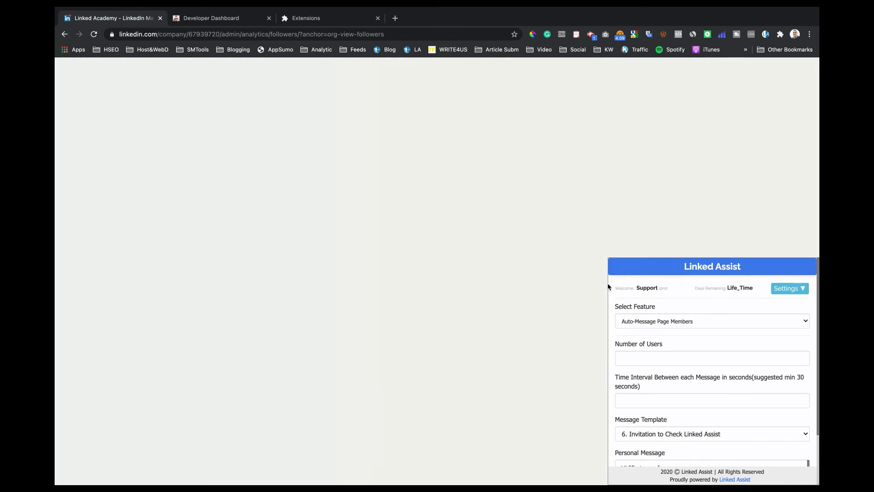